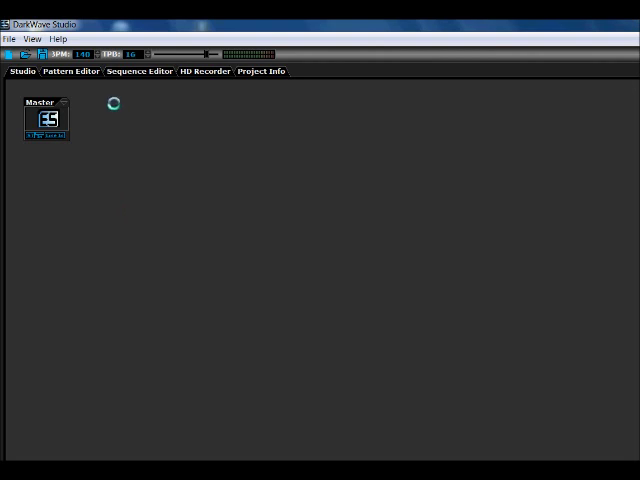
- Look over the empty Pattern Editor and Sequence Editor views
left_click(69, 71)
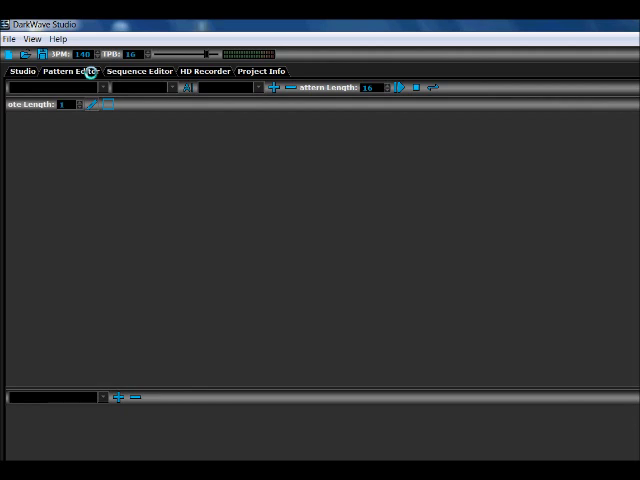
left_click(139, 71)
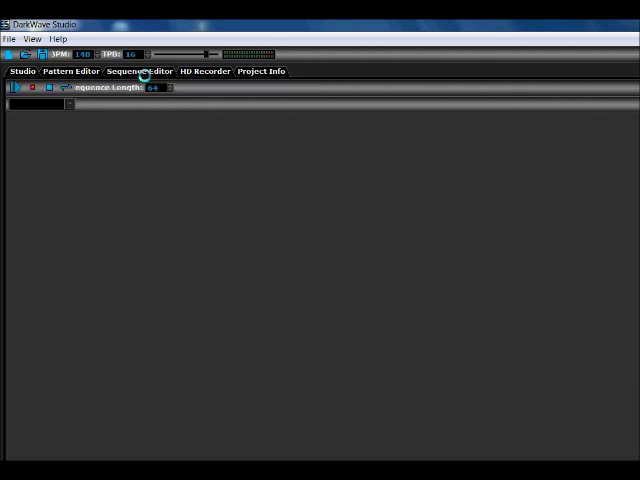
mouse_move(205, 71)
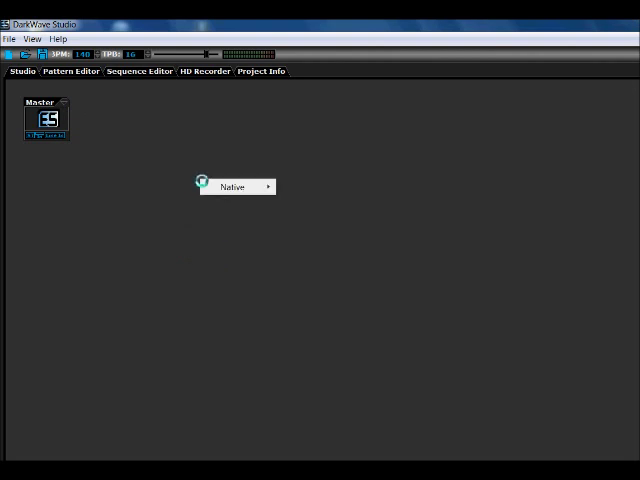
- Add a Native ES DGenR8 drum machine and wire its output to Master
left_click(232, 187)
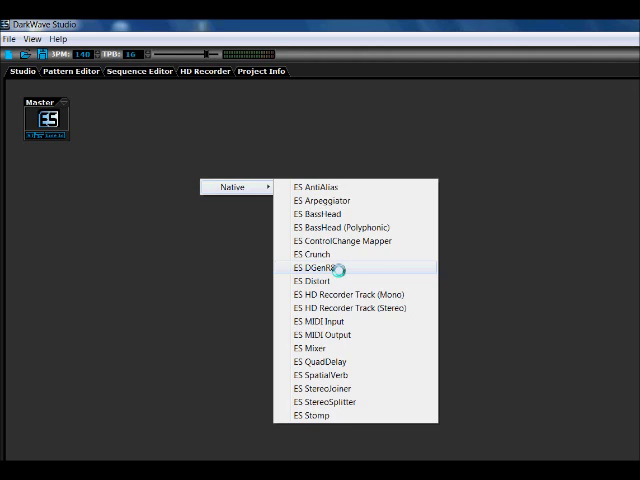
left_click(319, 268)
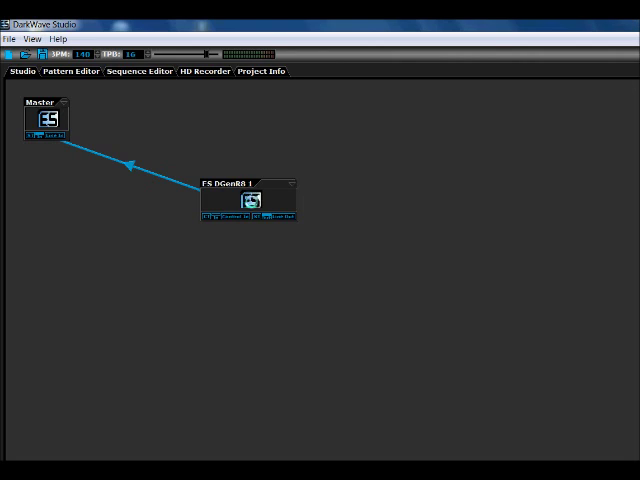
double_click(246, 202)
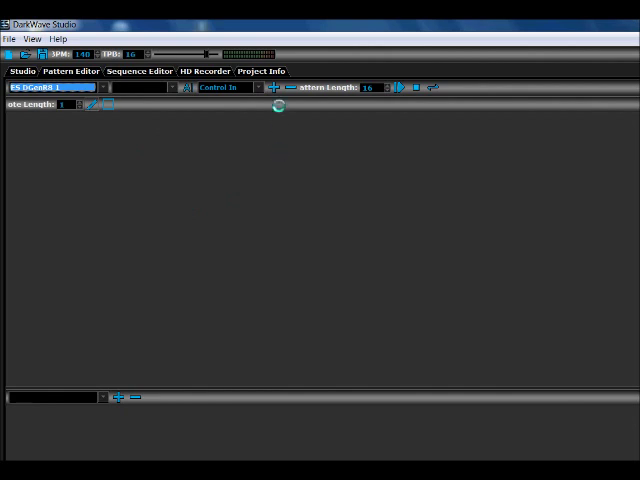
mouse_move(278, 88)
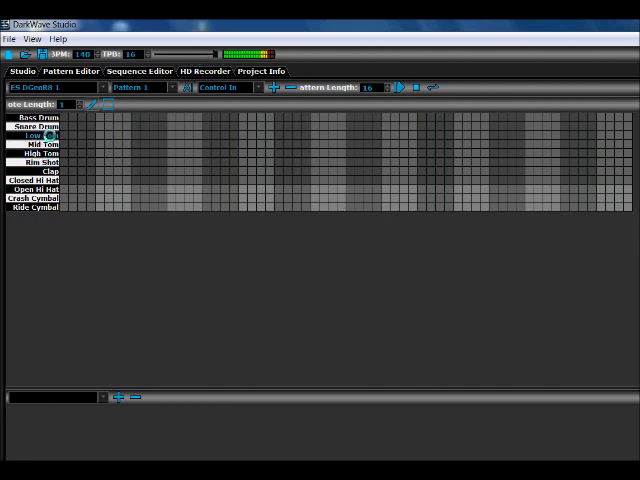
- Enter evenly spaced Low Tom hits in Pattern 1 of ES DGenR8 1
left_click(90, 138)
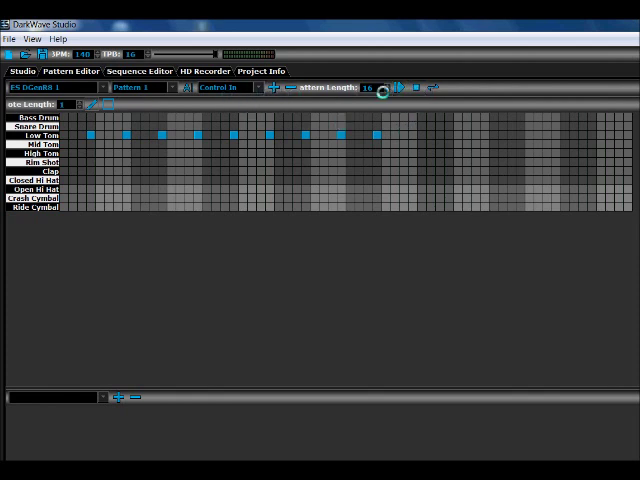
- Shorten Pattern 1 to length 9 and add three Mid Tom hits between the Low Tom beats
left_click(383, 88)
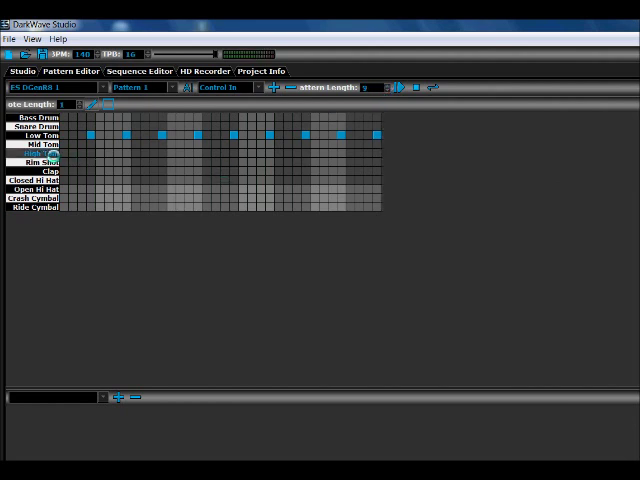
left_click(152, 143)
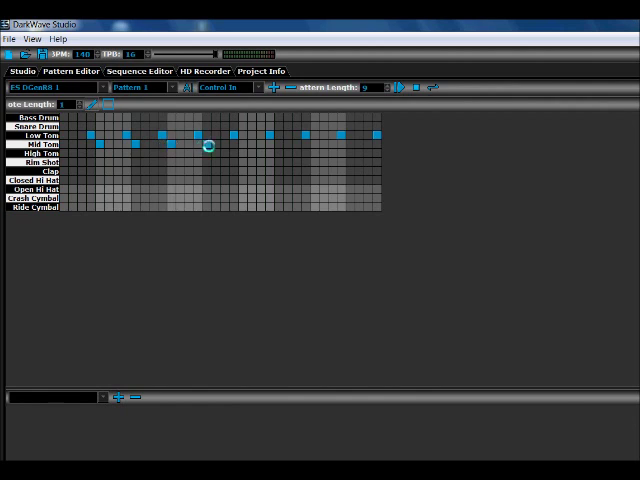
mouse_move(238, 144)
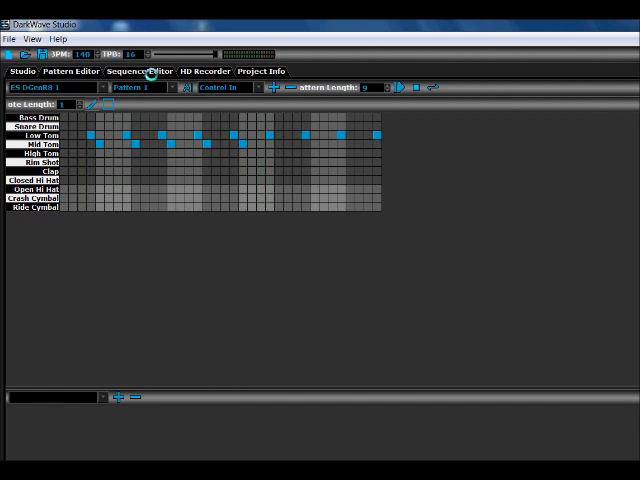
- Place Pattern 1 five times on the ES DGenR8 1 track and set tempo to 112 BPM
left_click(138, 71)
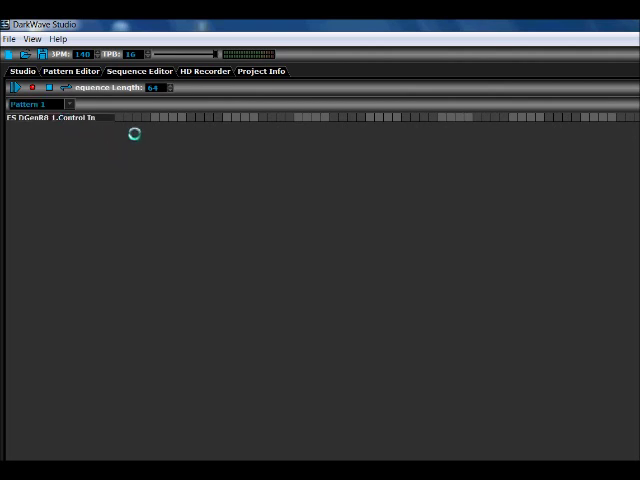
left_click(135, 120)
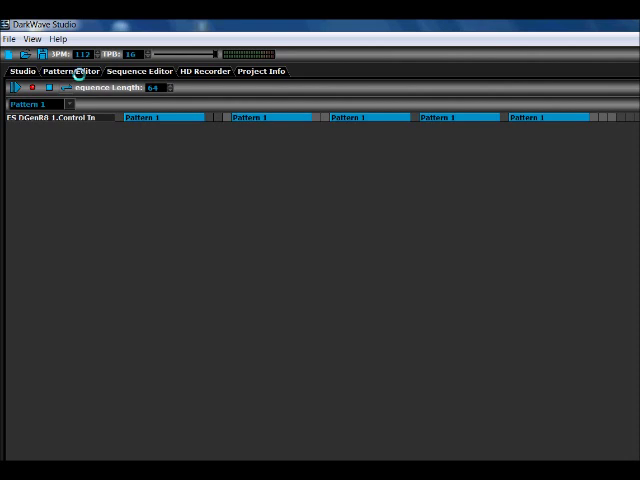
- Create Pattern 2 from Pattern 1 and erase several Low Tom and Mid Tom hits
left_click(71, 71)
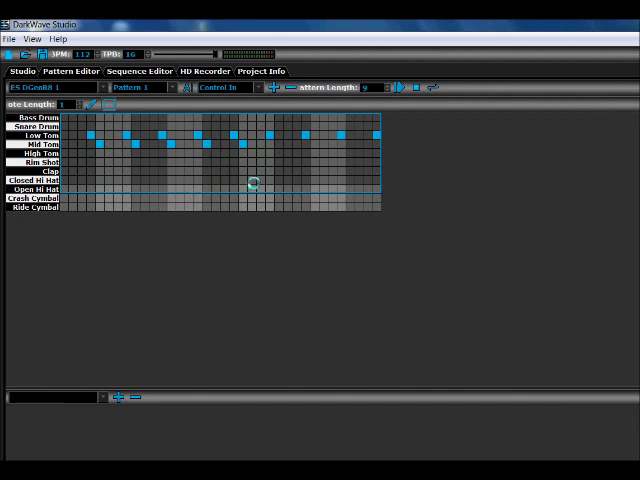
mouse_move(276, 88)
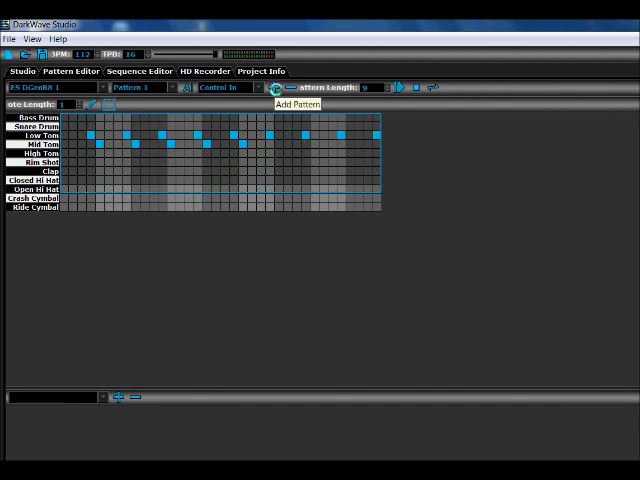
left_click(281, 96)
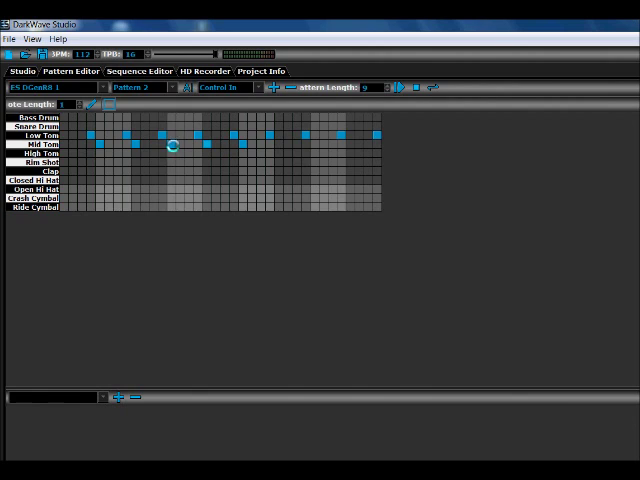
right_click(172, 146)
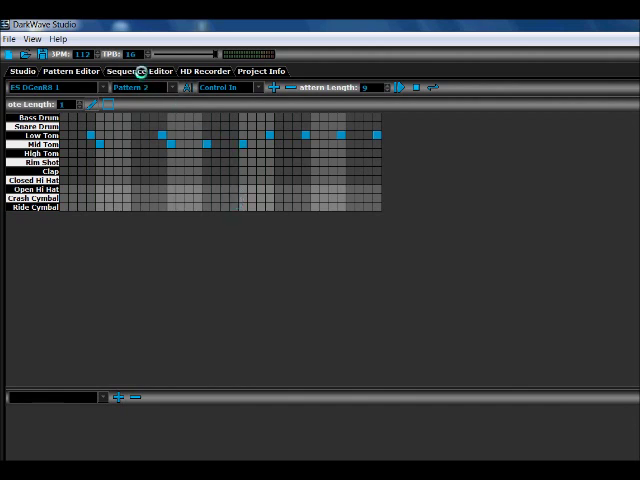
- Check the sequence arrangement before showing the DGenR8 control panel in the studio
left_click(137, 71)
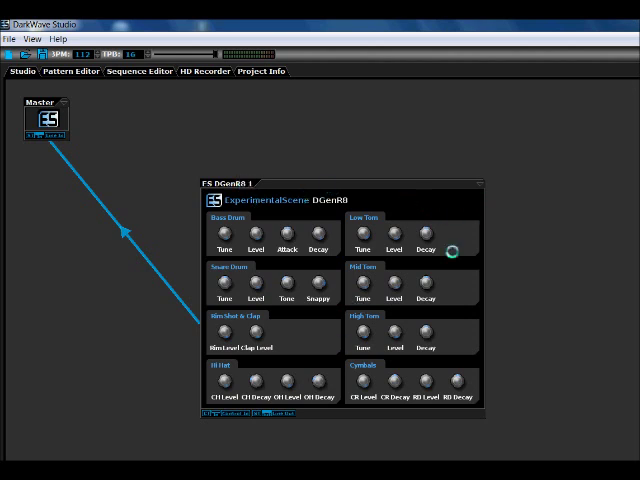
- Hide the DGenR8 drum machine's GUI in the studio view
right_click(487, 184)
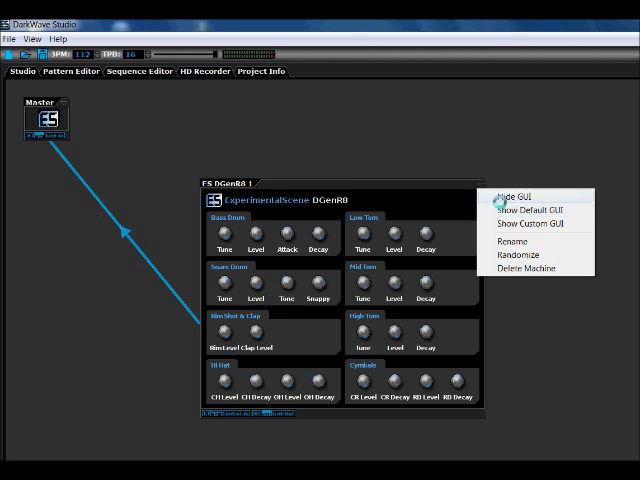
left_click(513, 196)
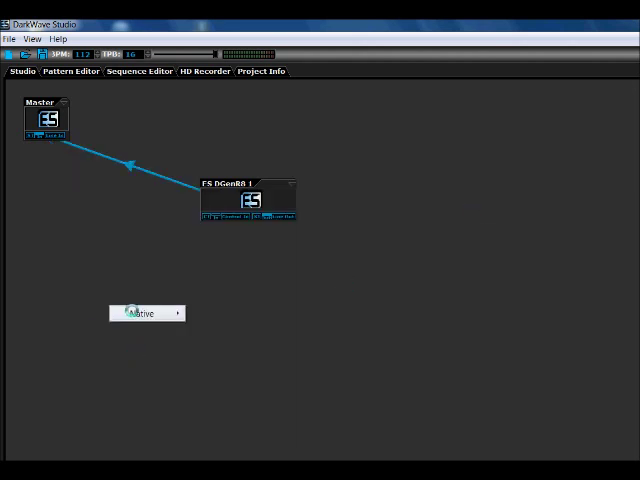
- Add an ES BassHead (Polyphonic) synth wired to Master and show its control panel
left_click(147, 313)
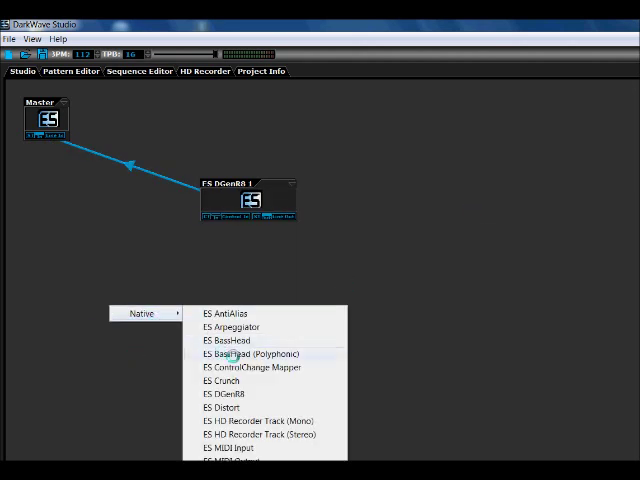
left_click(253, 354)
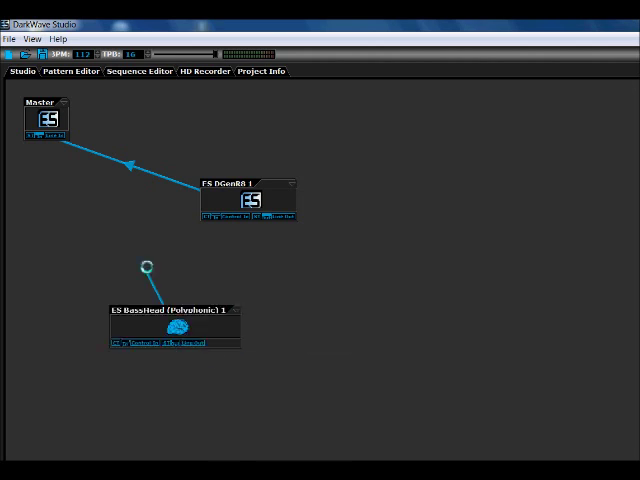
left_click_drag(145, 265, 40, 135)
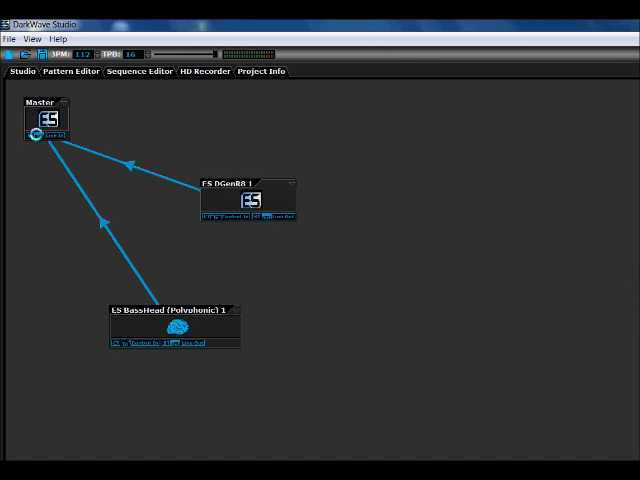
double_click(175, 328)
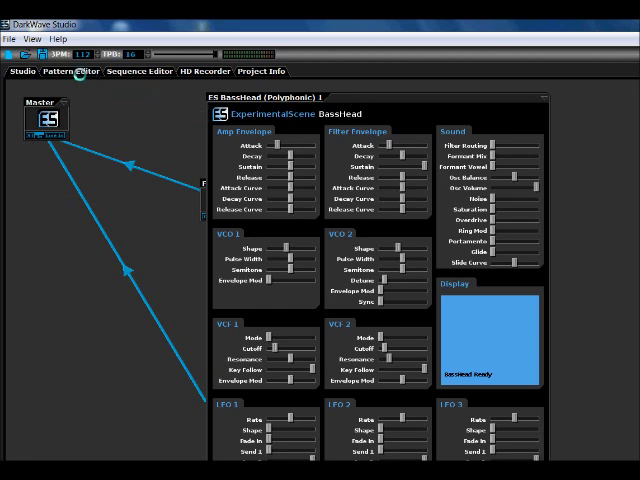
- Add Pattern 1 for ES BassHead (Polyphonic) with a melodic bass line of notes
left_click(71, 71)
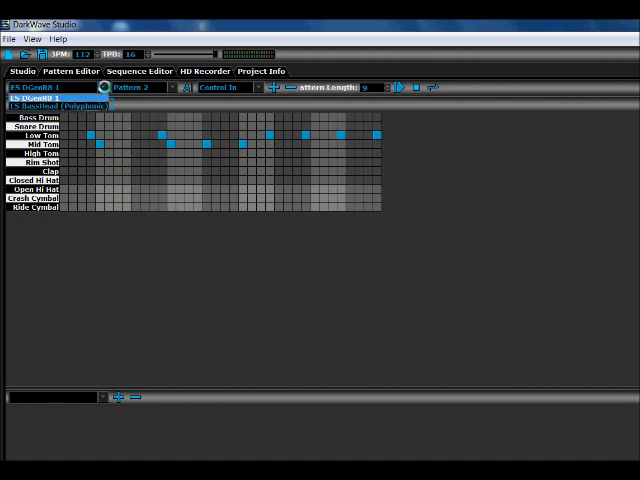
left_click(55, 106)
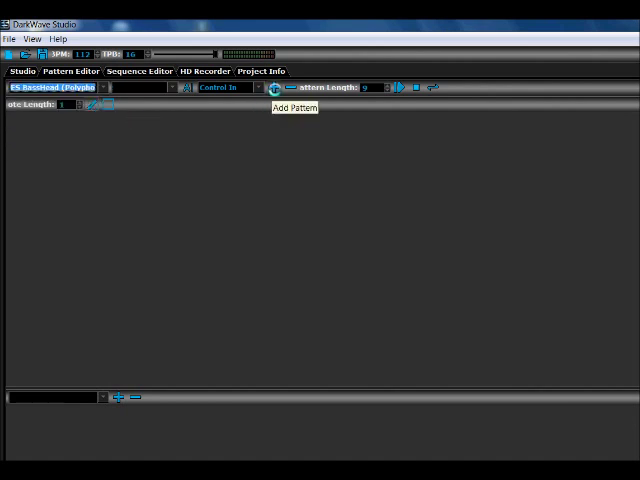
left_click(277, 87)
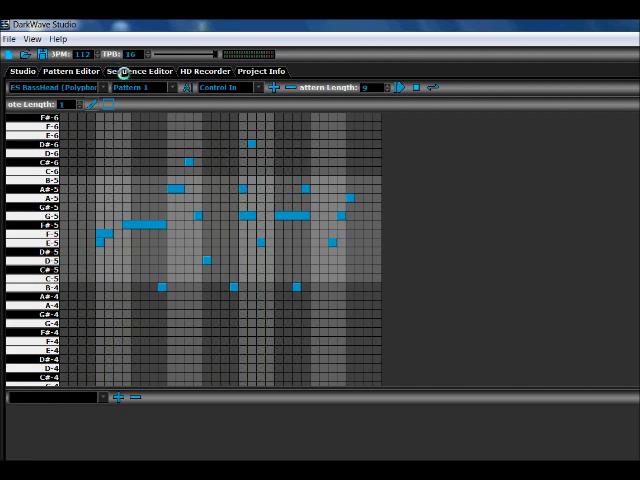
left_click(140, 71)
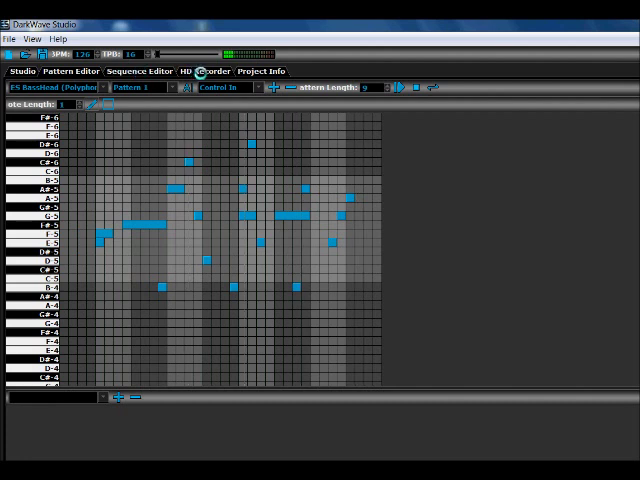
- Switch to the HD Recorder view with the song tempo at 126 BPM
left_click(203, 71)
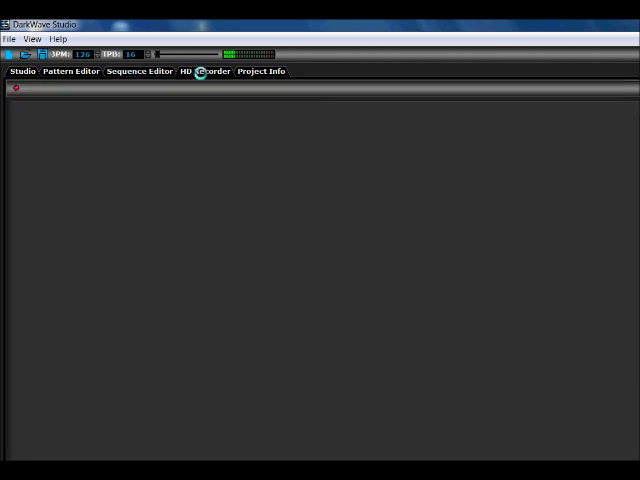